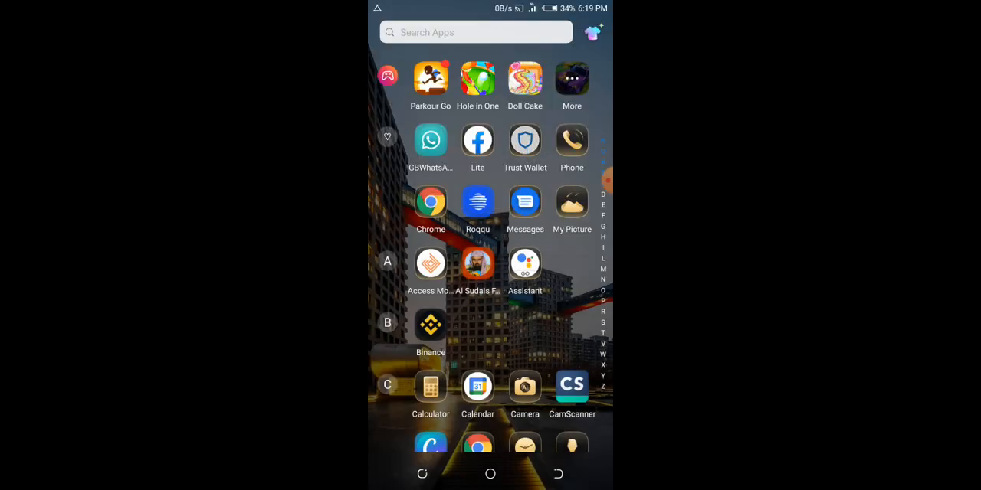
Launch Trust Wallet from the app drawer to reach its zero-balance token list
left_click(525, 142)
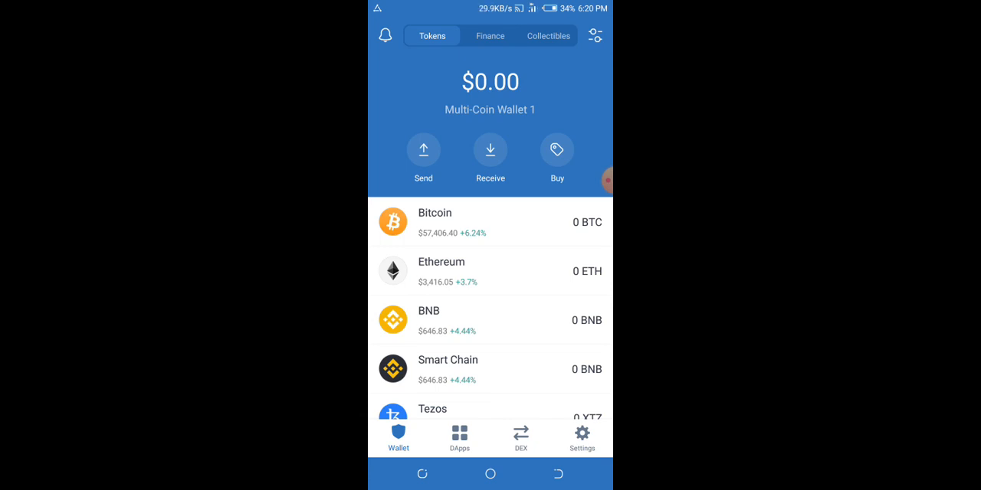
Scroll the Tokens list to reach the Ethereum (ETH) entry showing 0 ETH
scroll("down", 3)
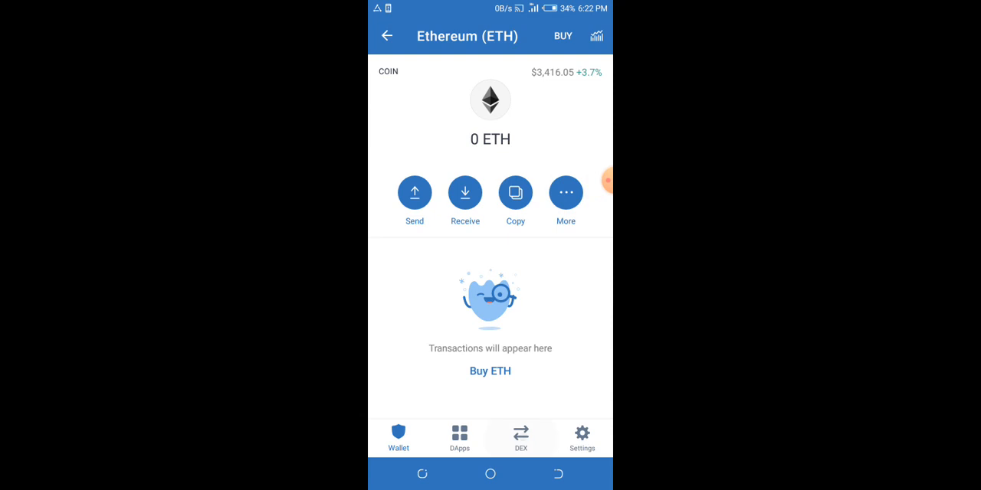
Open the DEX swap paying BNB for ETH (BEP20), showing 1 ETH ≈ 5.297 BNB
left_click(521, 437)
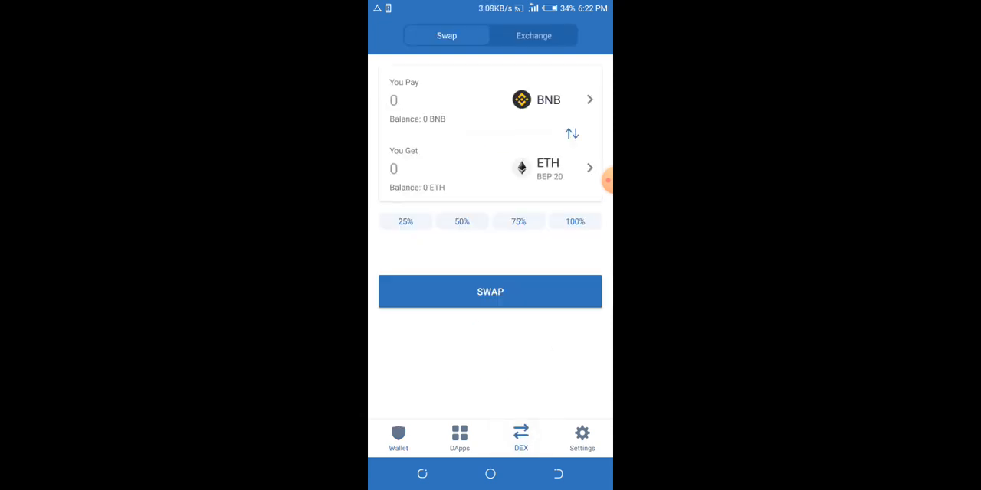
left_click(491, 291)
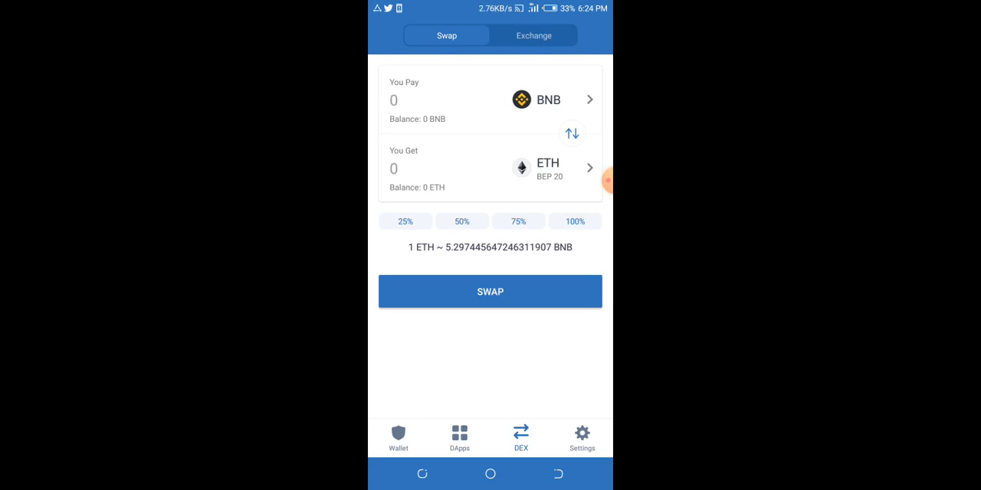
Return to the funded wallet's Tokens list and view the Binance-Peg ETH token page
left_click(393, 99)
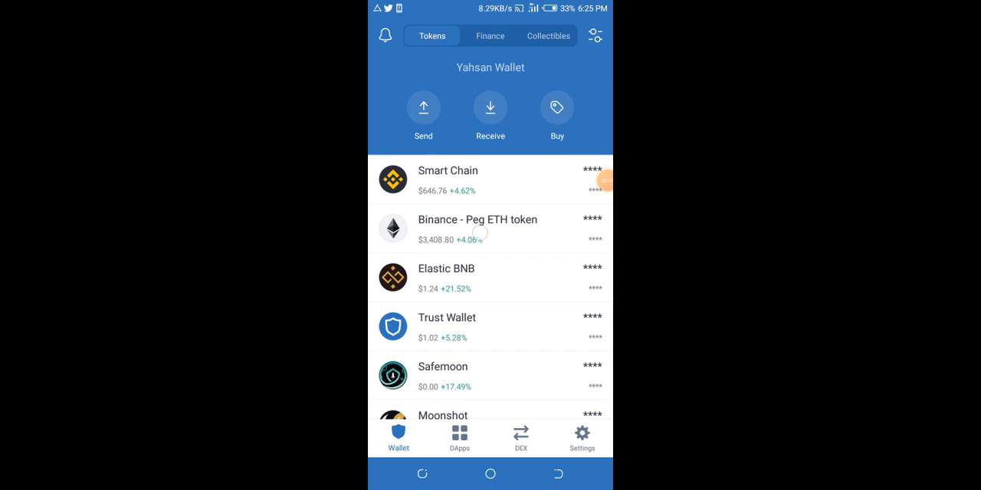
left_click(489, 228)
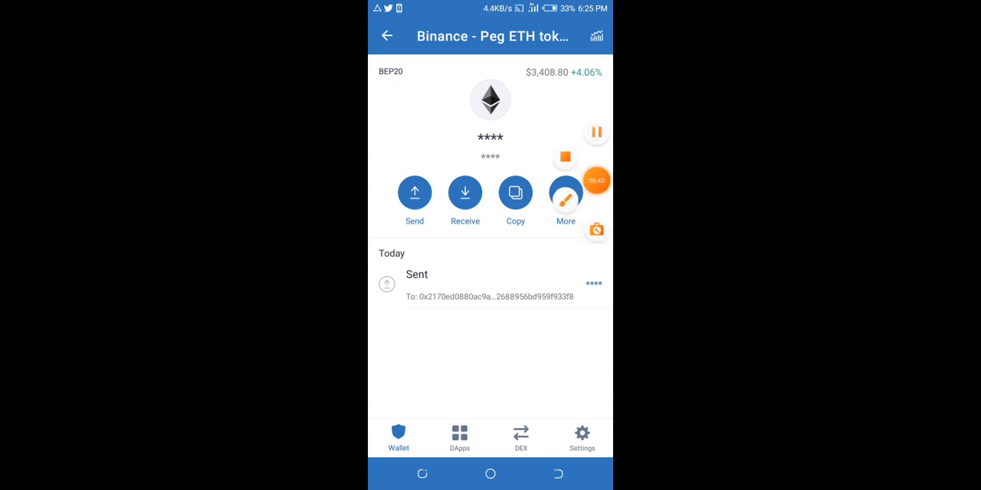
Unhide balances and reopen Binance-Peg ETH, showing 0.00200265 ETH (about $6.83)
left_click(386, 36)
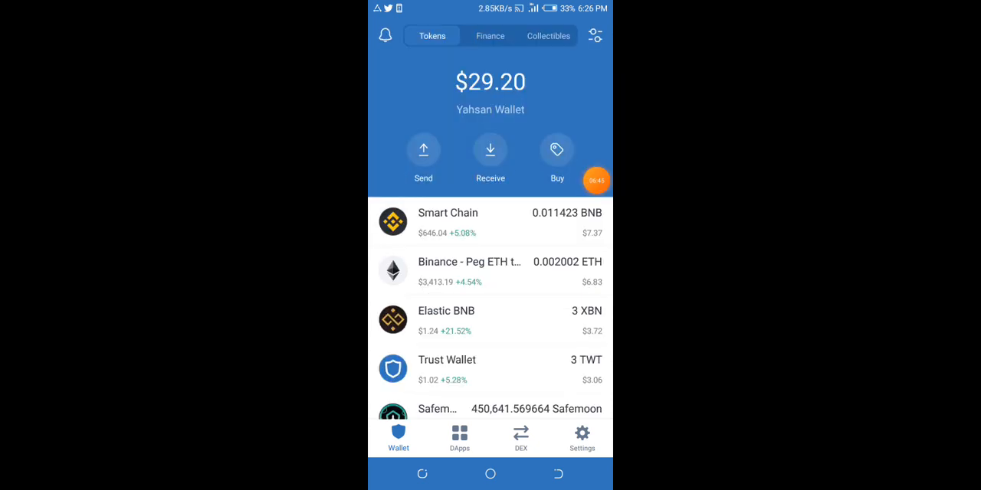
left_click(490, 271)
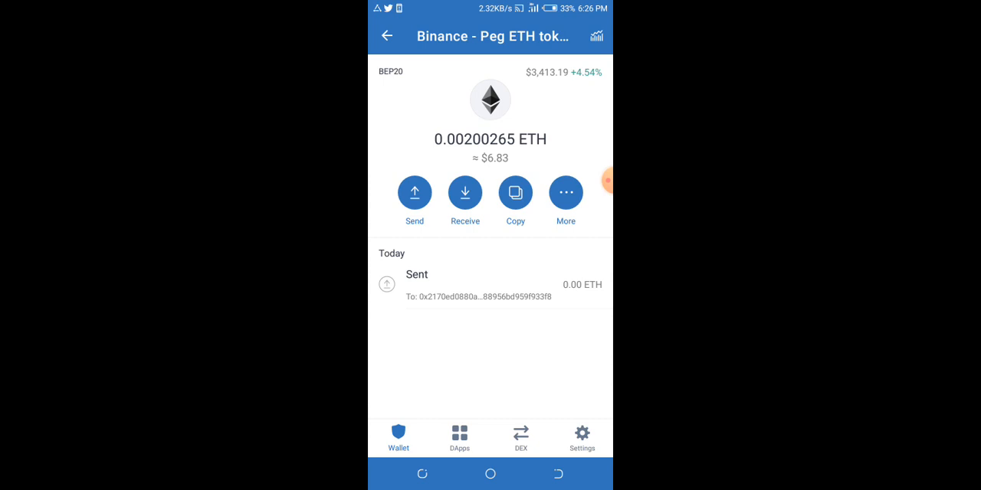